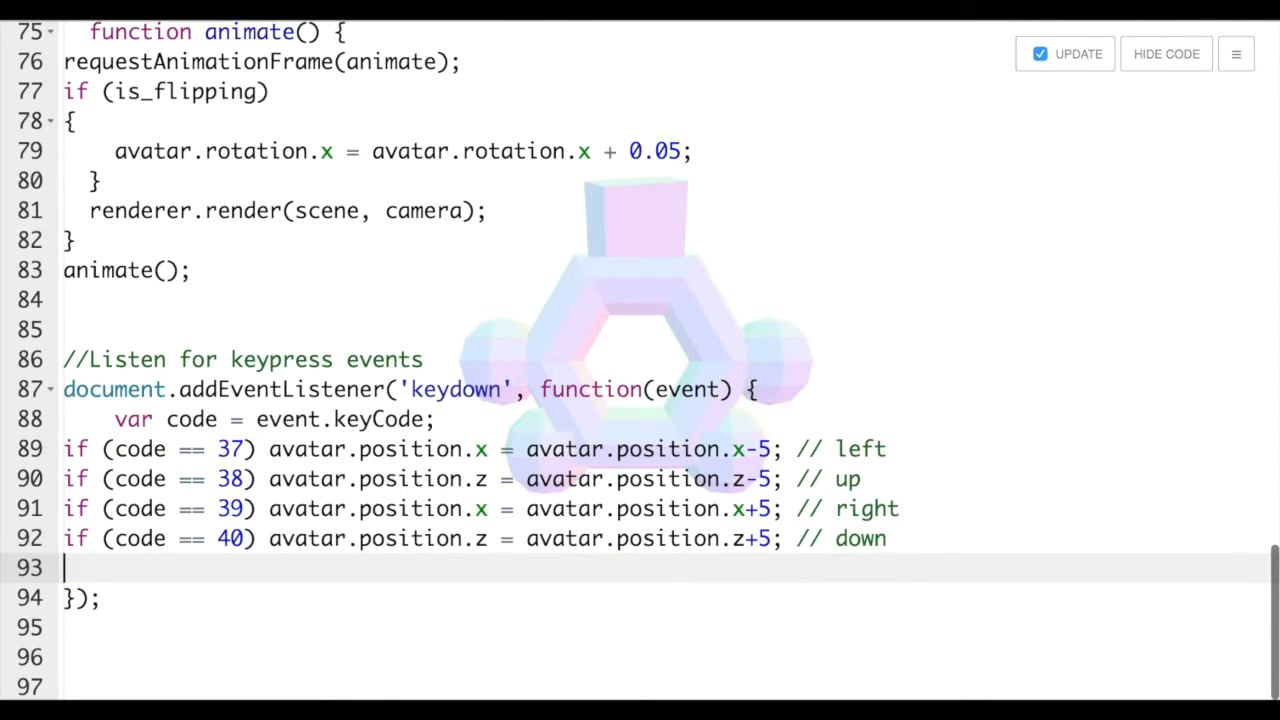
# Add 'if (code == 67) is_cartwheeling = !is_cartwheeling; //C' to the keydown listener
pyautogui.write('if')
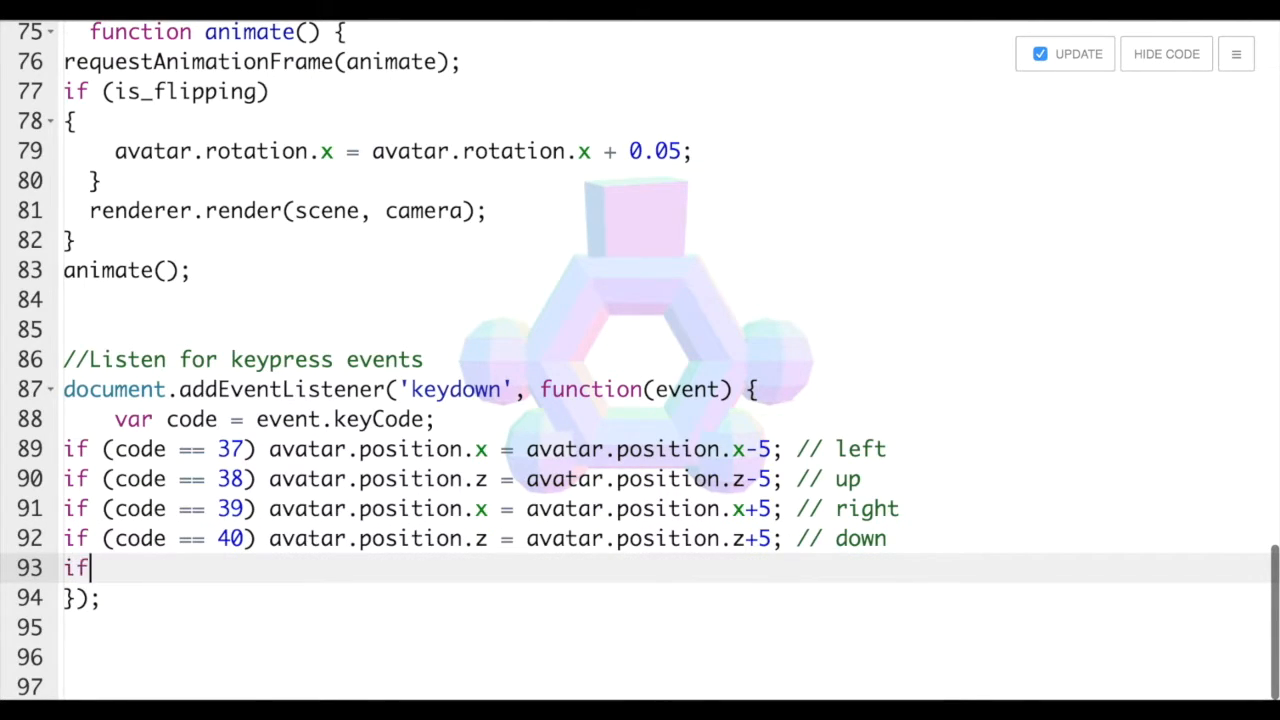
pyautogui.write('(c')
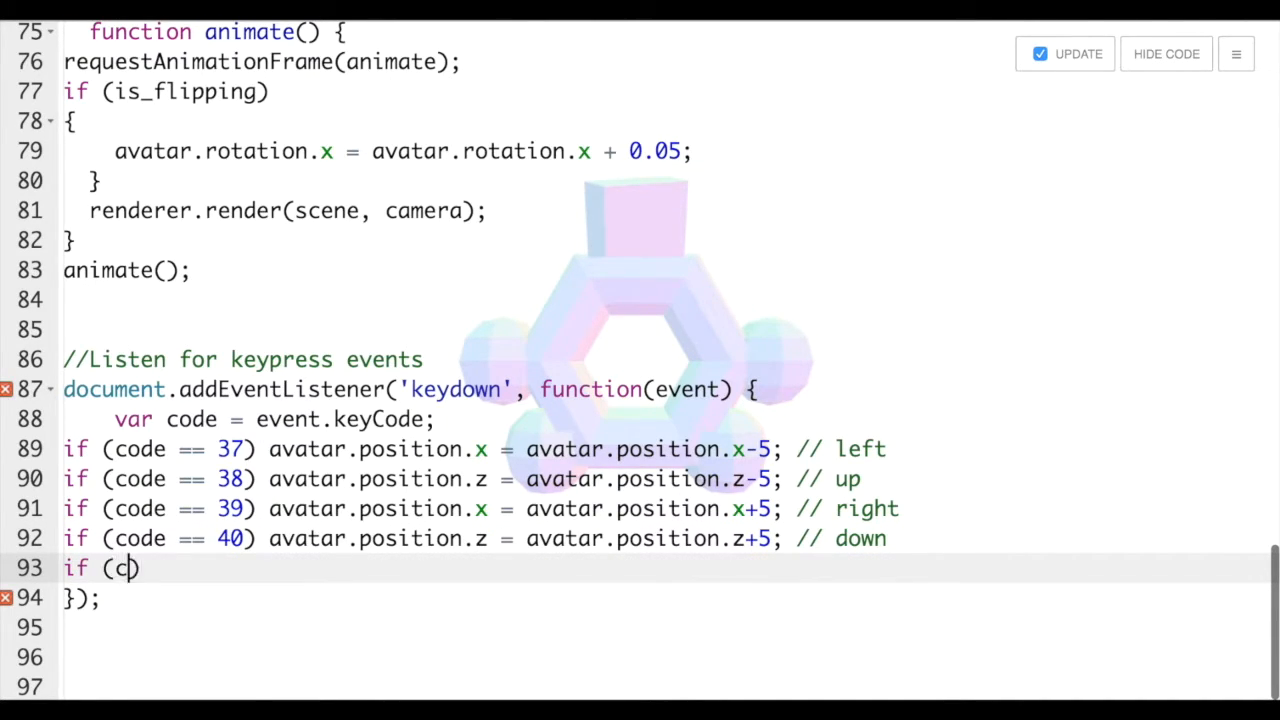
pyautogui.write('ode ==')
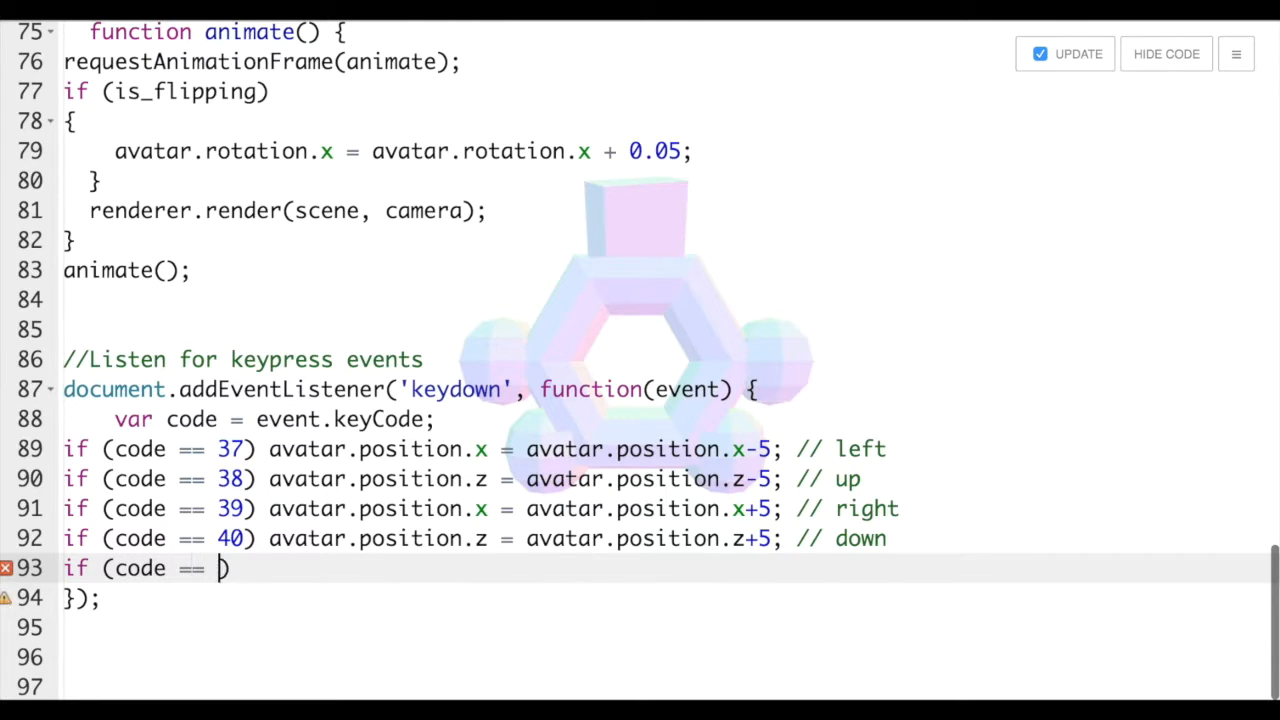
pyautogui.write('67) is')
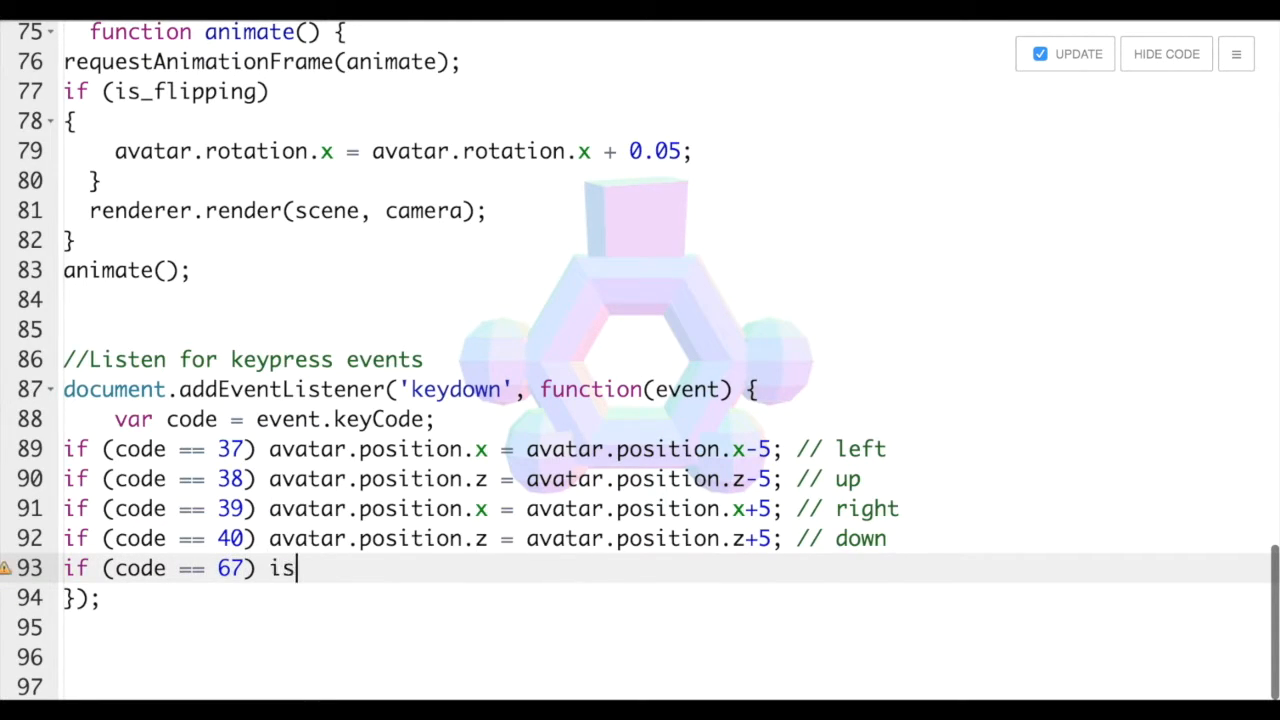
pyautogui.write('_cartwh')
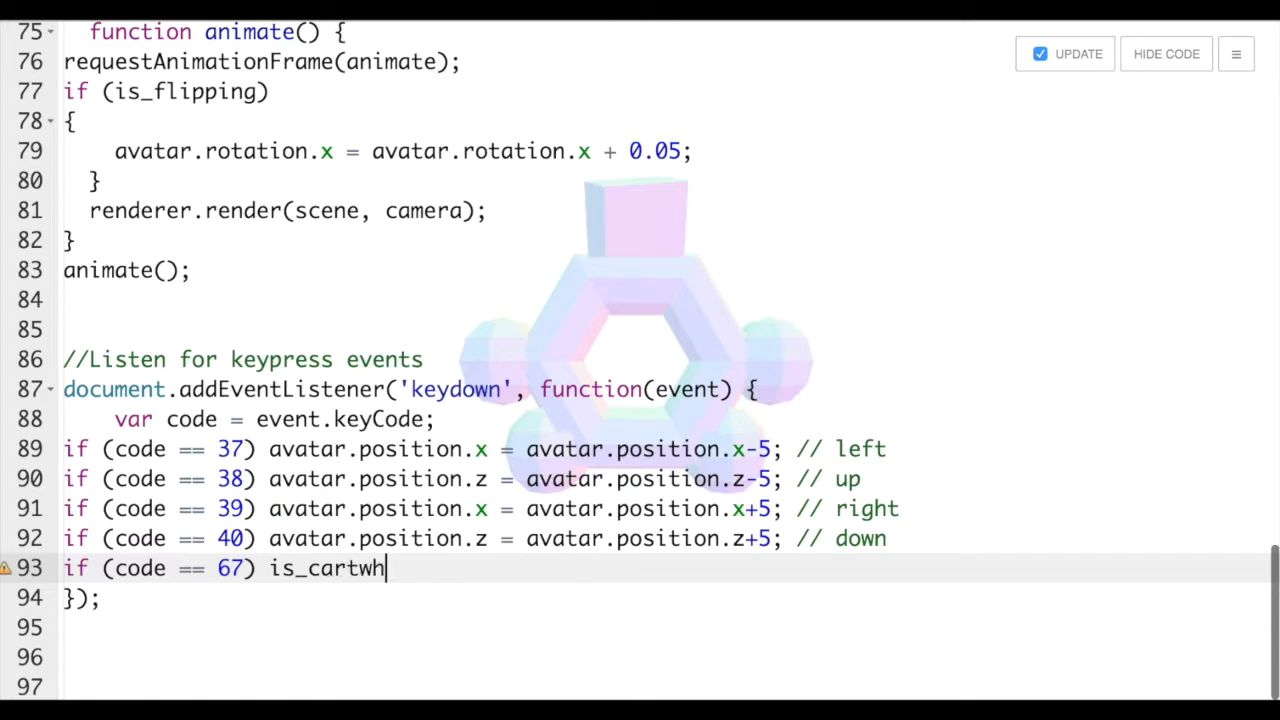
pyautogui.write('eeling')
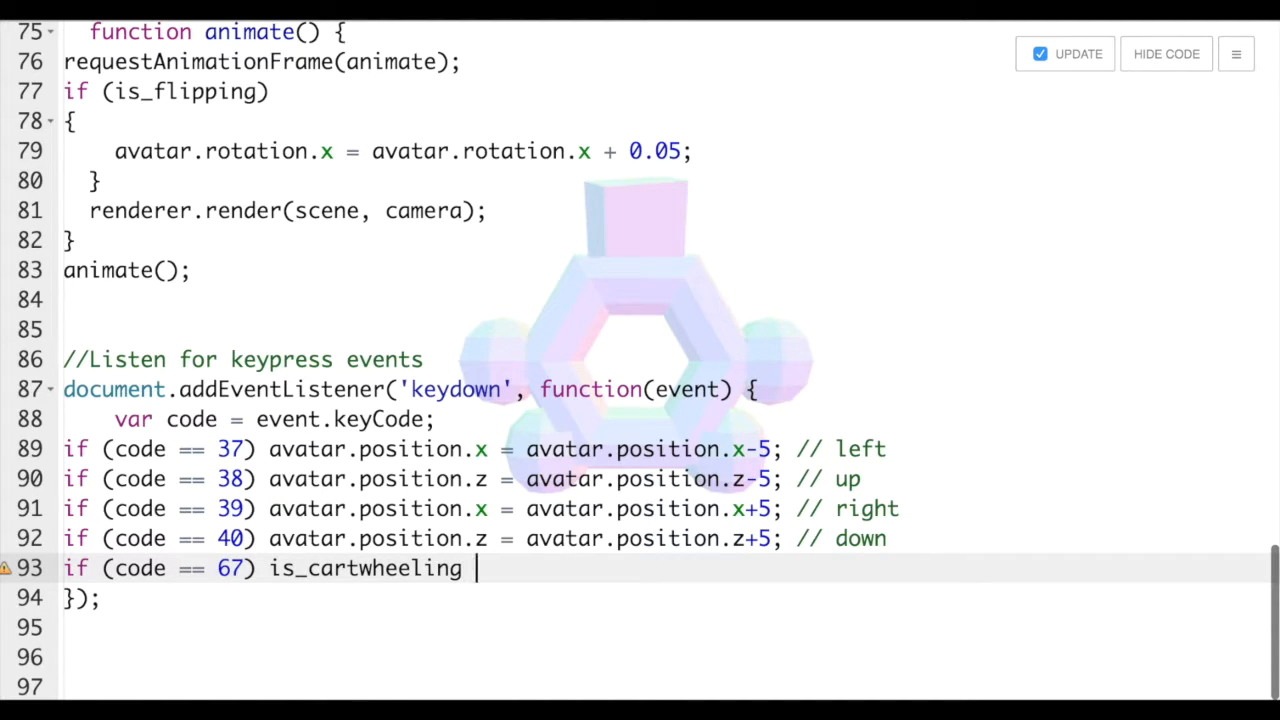
pyautogui.write('= !')
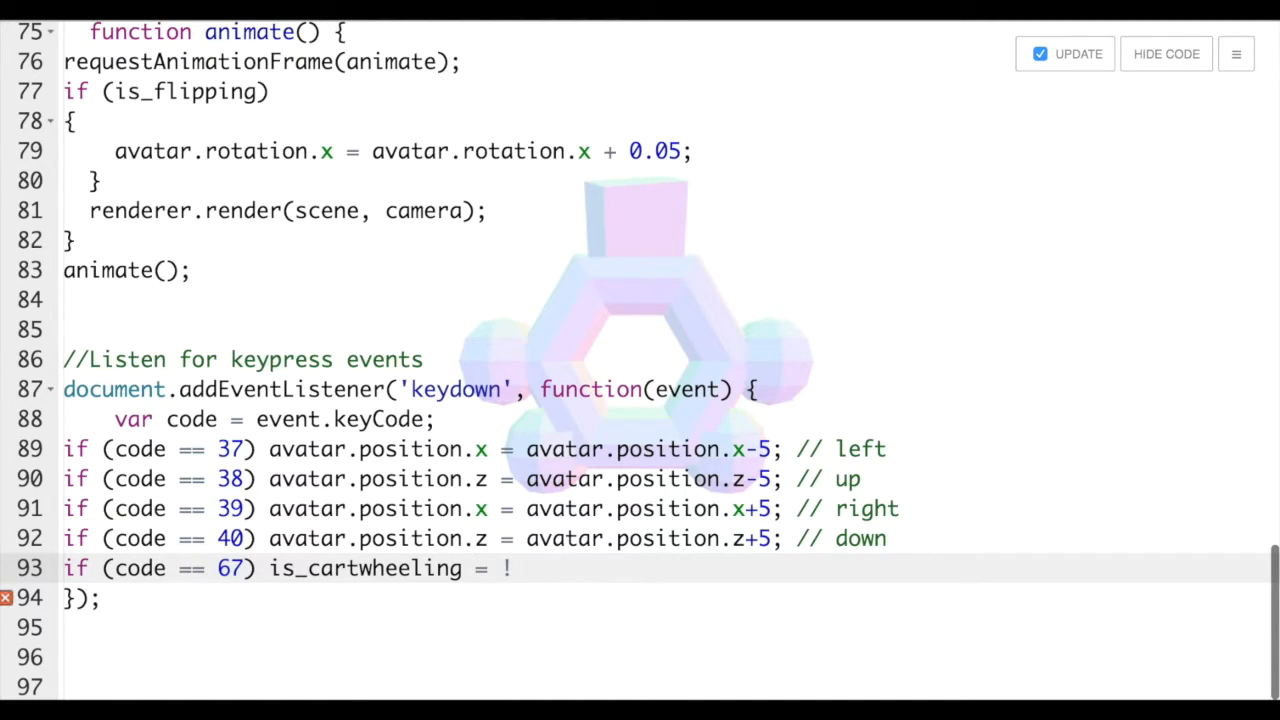
pyautogui.write('!is_car')
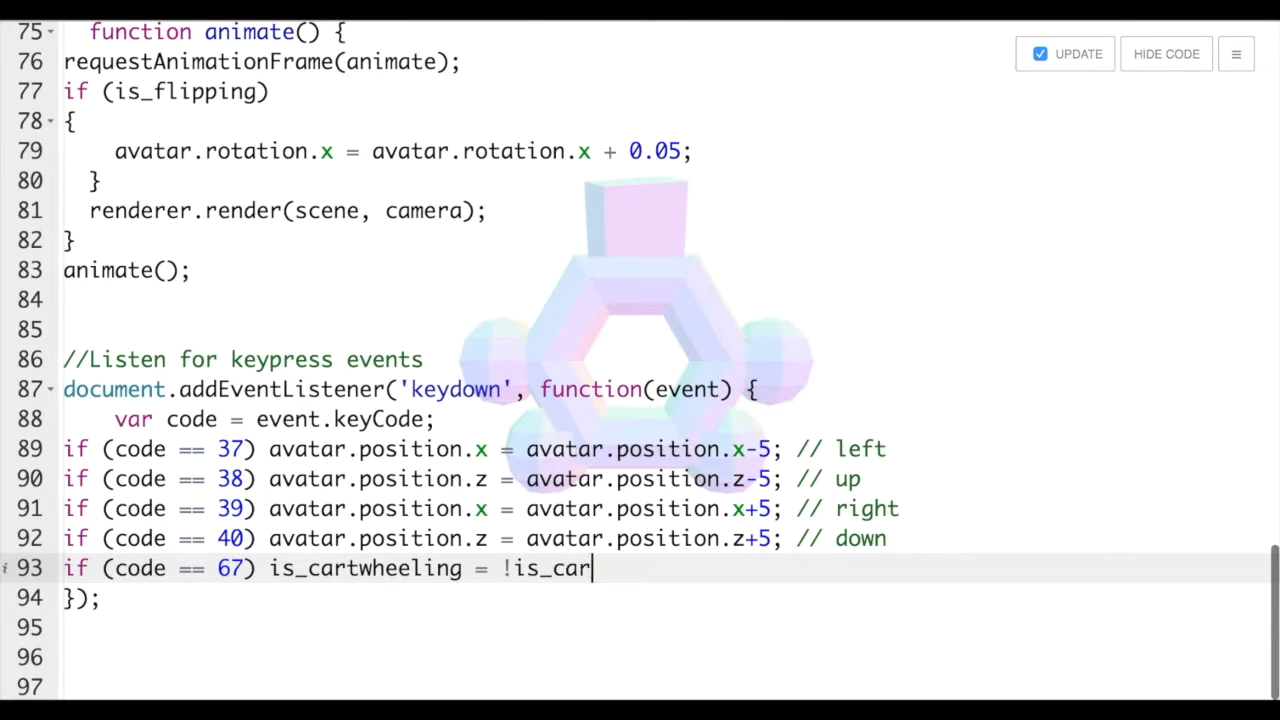
pyautogui.write('twheeling')
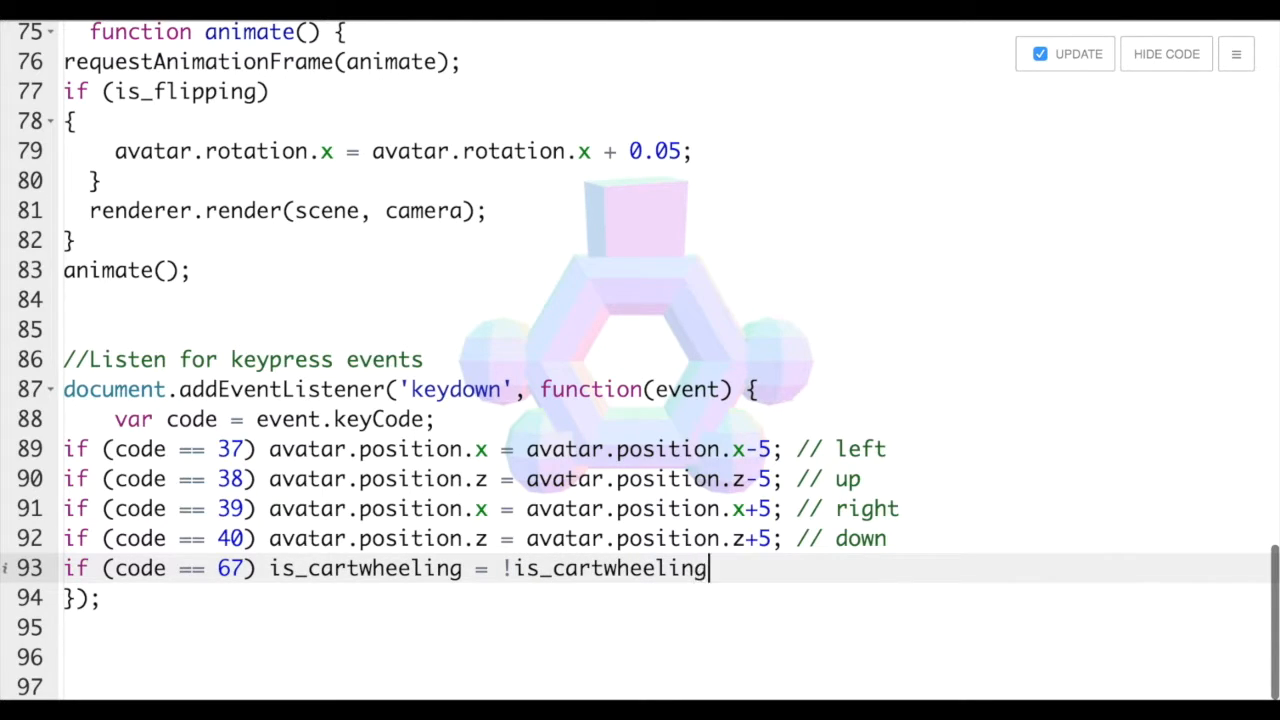
pyautogui.write('; //C')
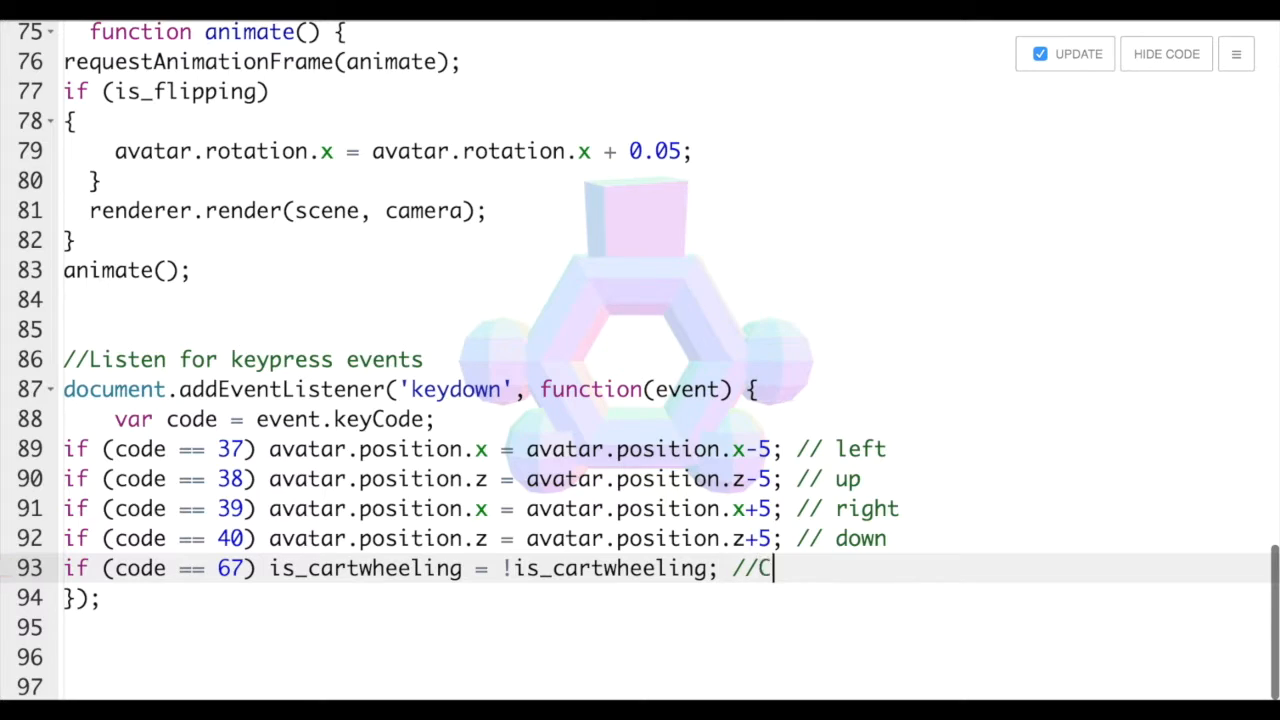
pyautogui.write('if()')
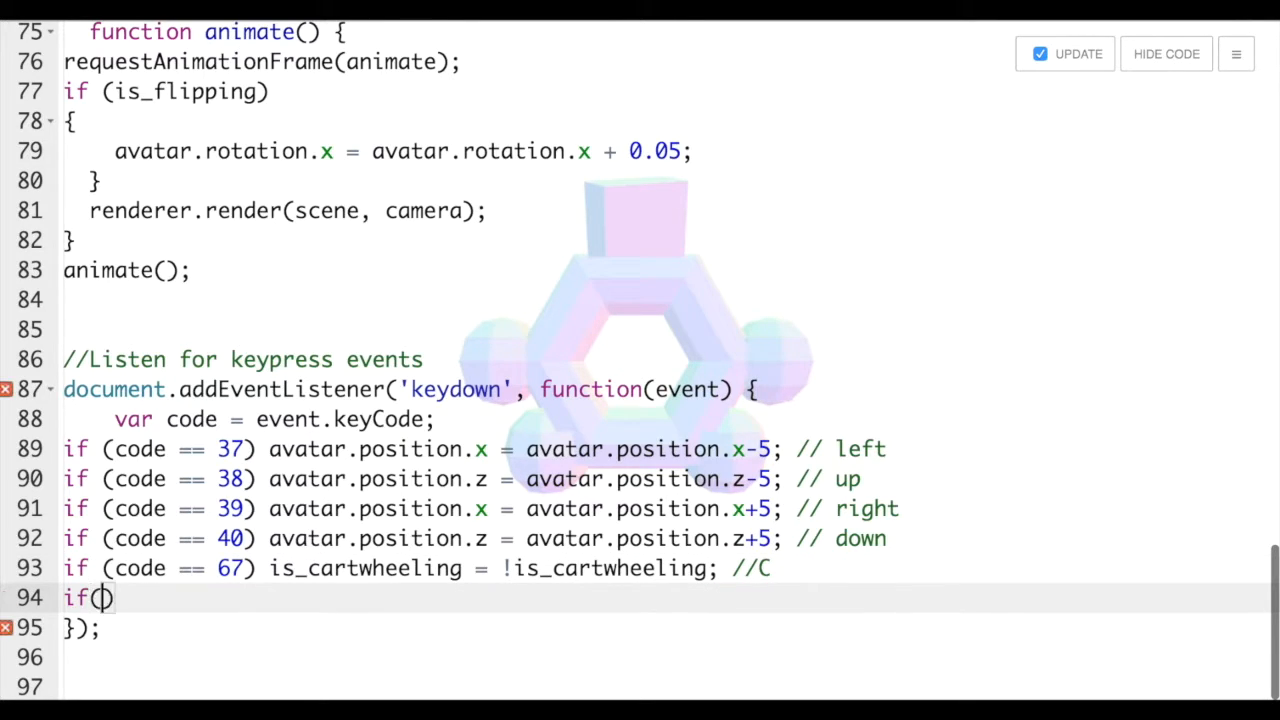
# Add 'if(code == 70) is_flipping = !is_flipping; //F', then hide the code
pyautogui.write('code ==')
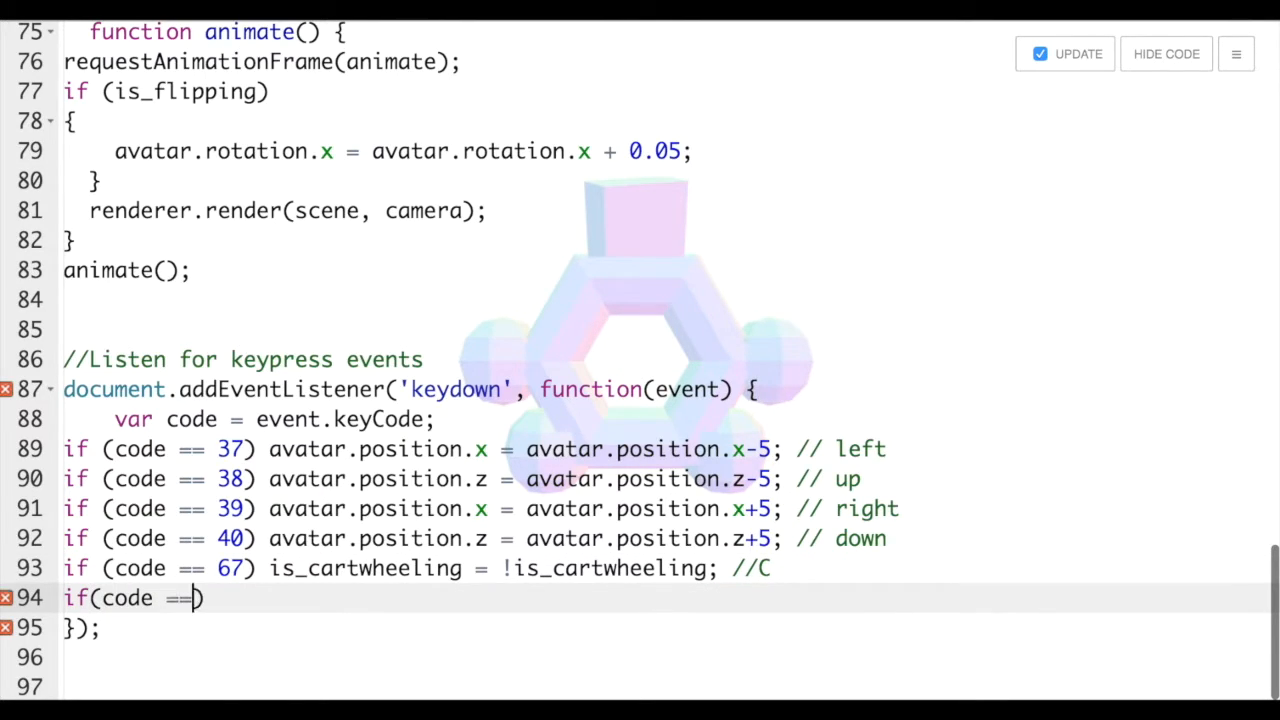
pyautogui.write('70')
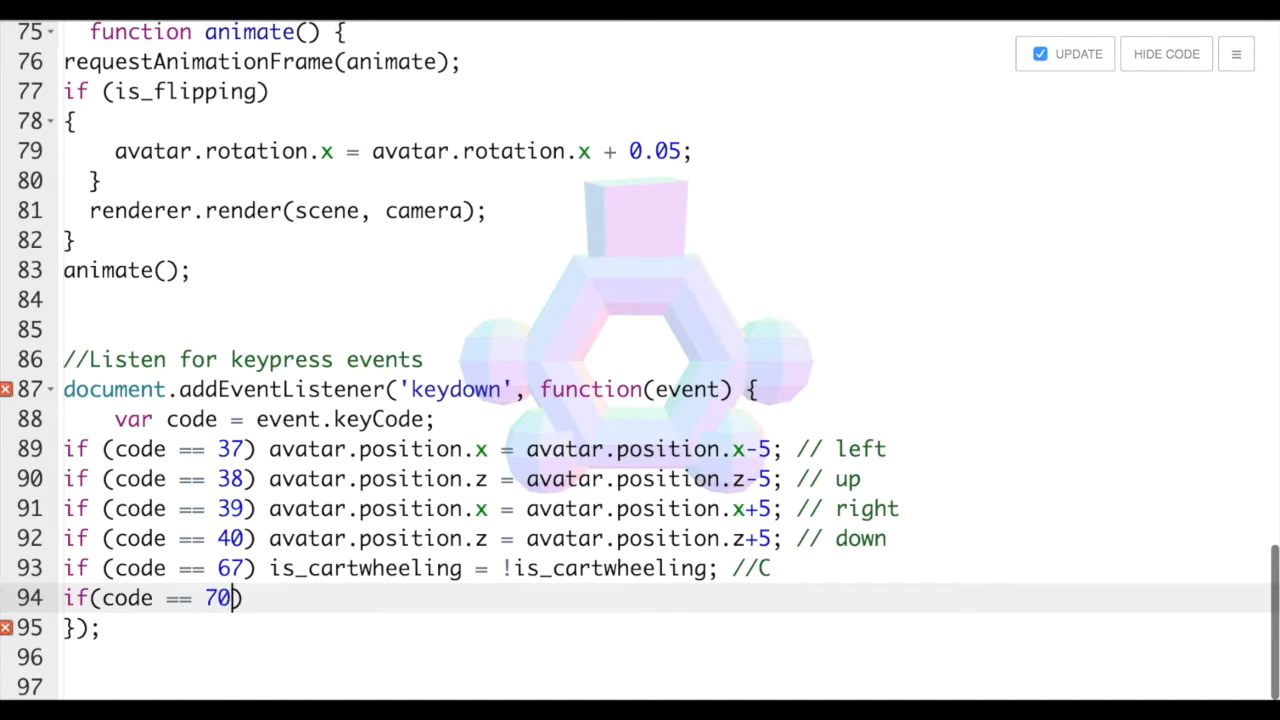
pyautogui.write('is')
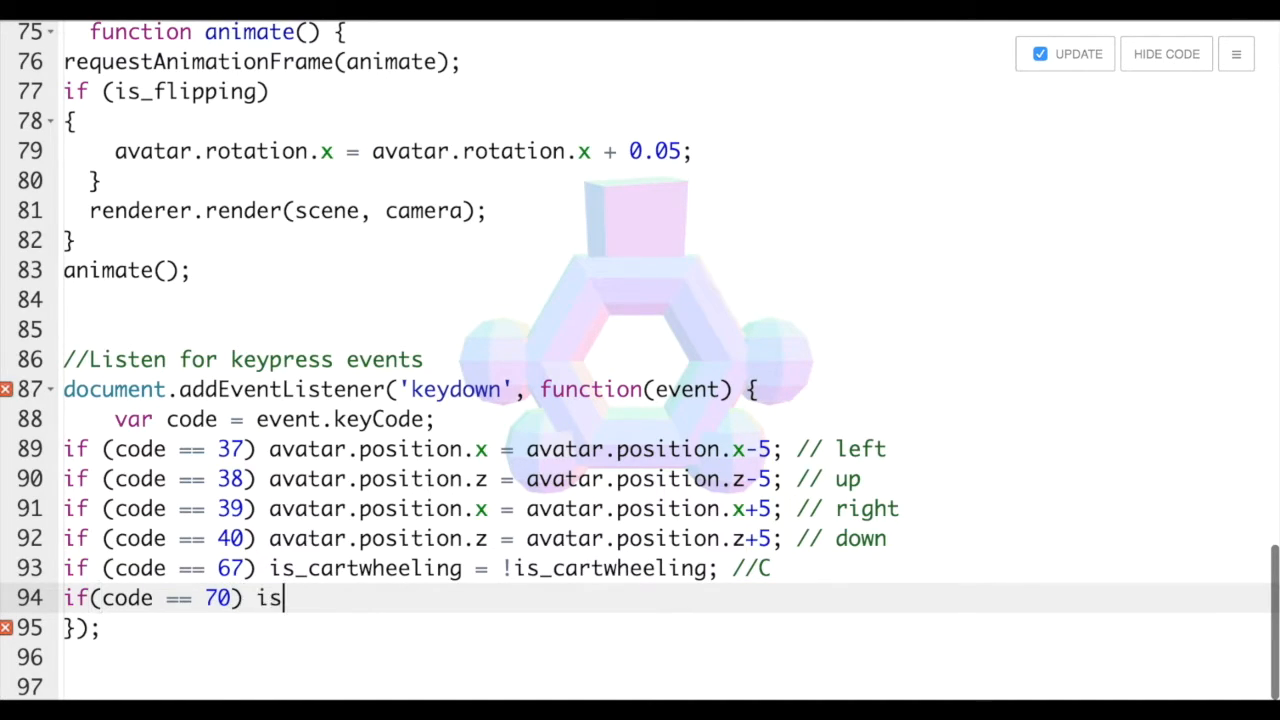
pyautogui.write('_flip')
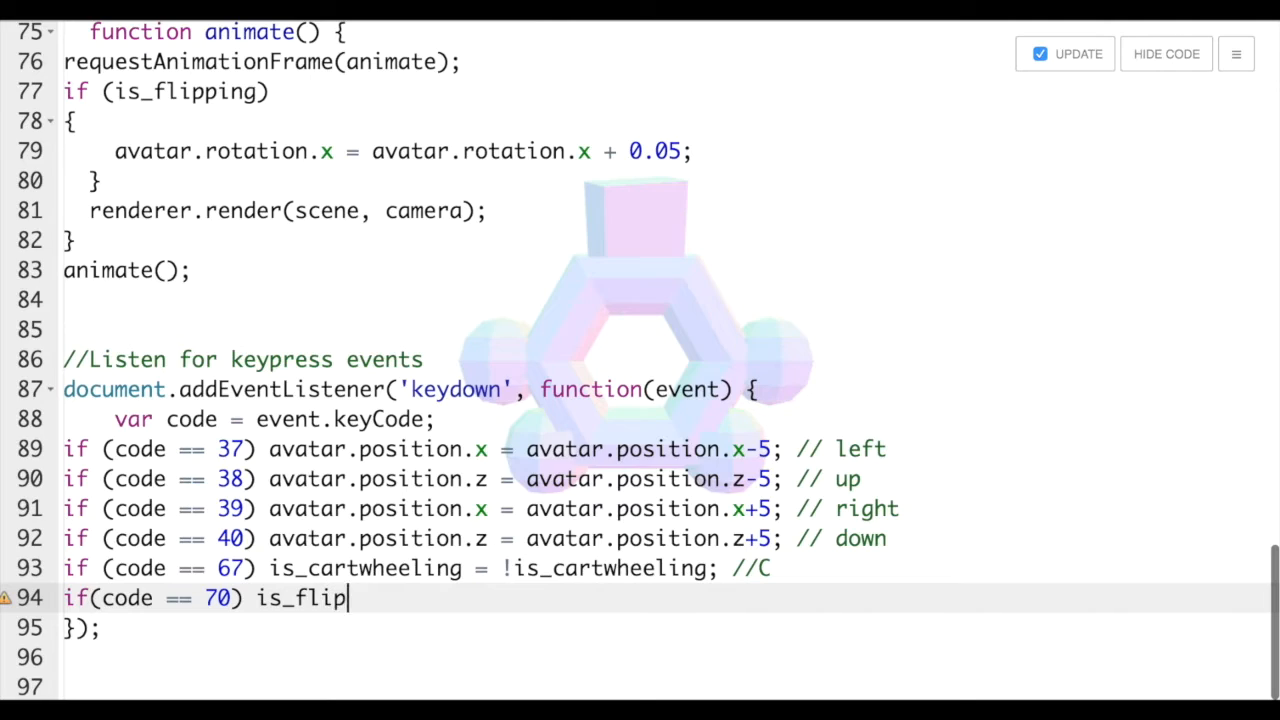
pyautogui.write('ping')
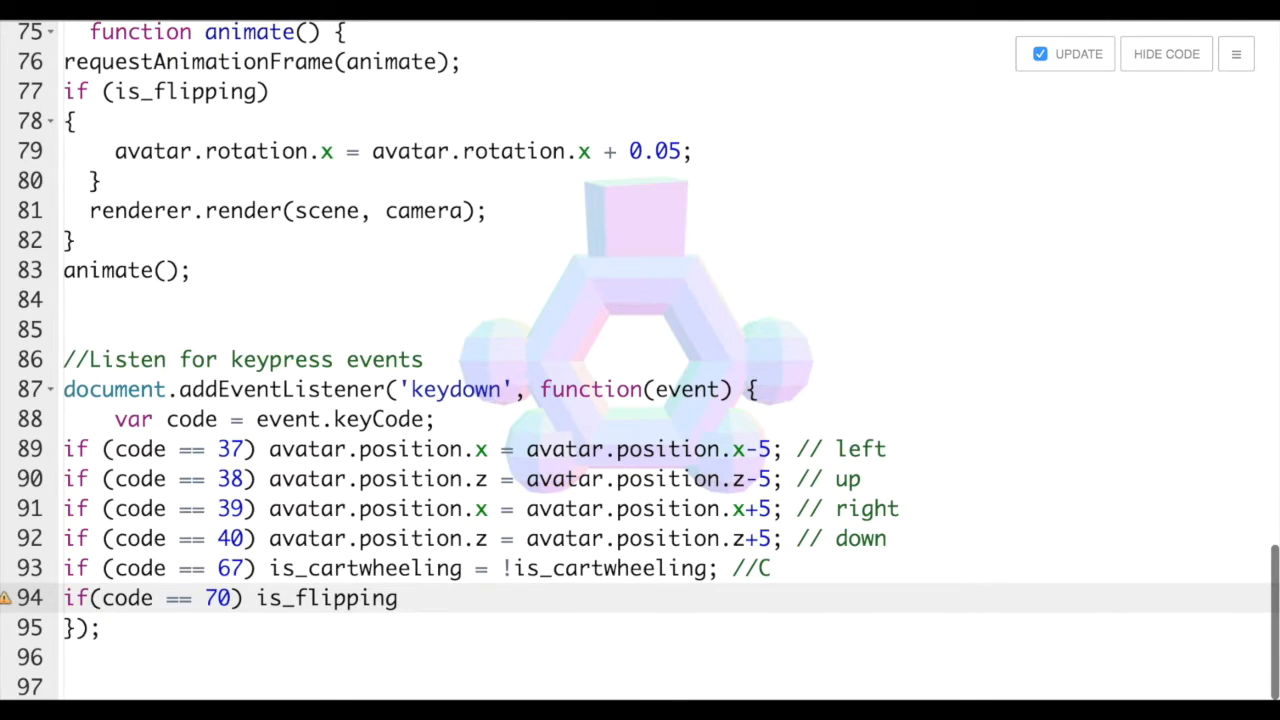
pyautogui.write('= !')
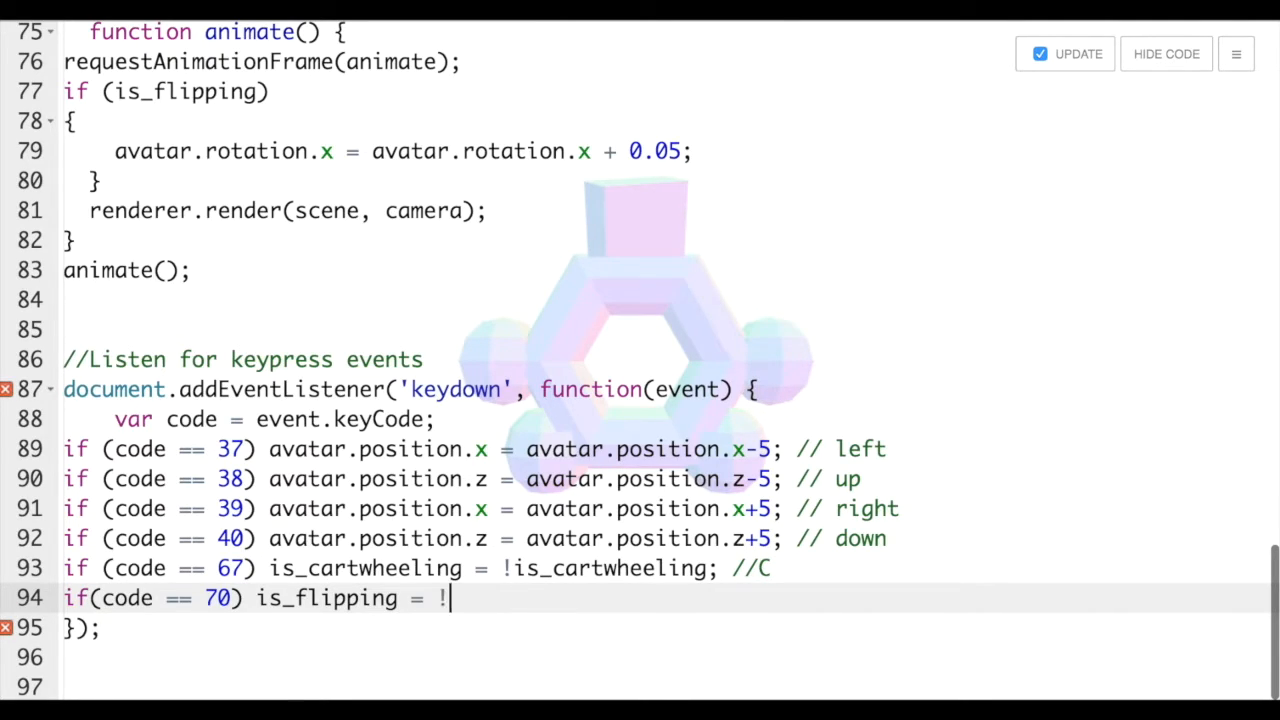
pyautogui.write('is_')
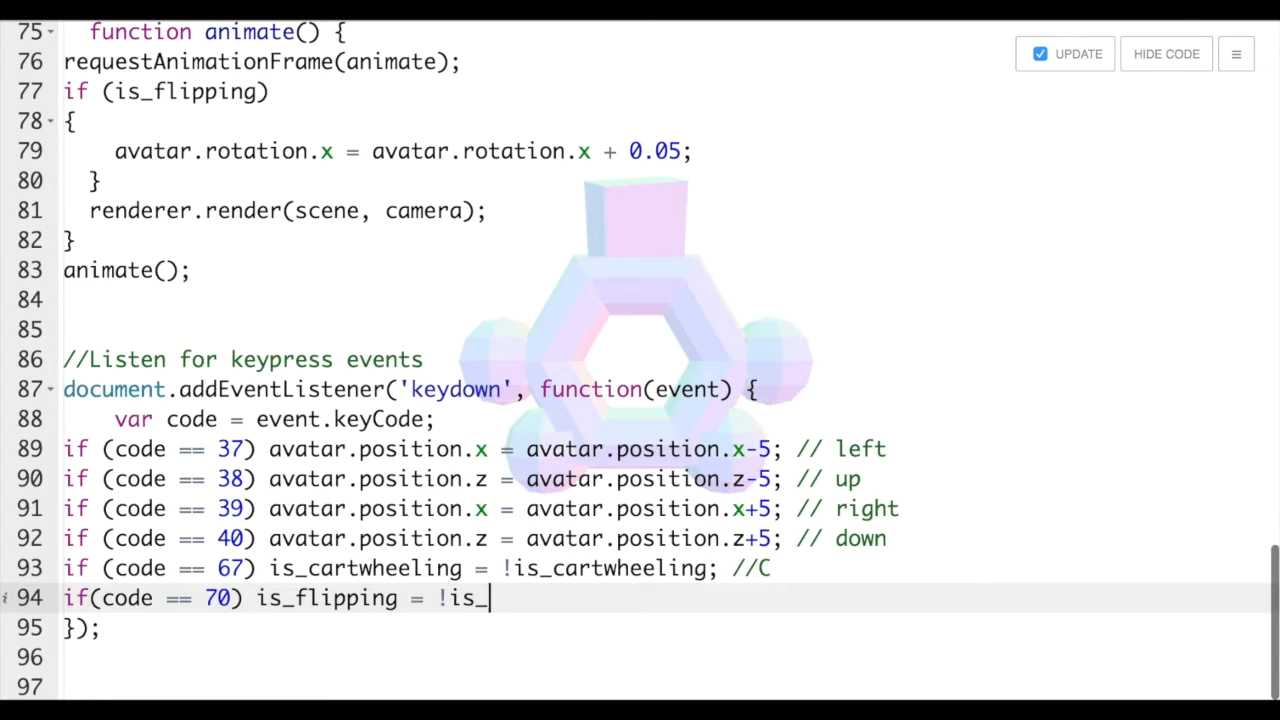
pyautogui.write('flipping; ?')
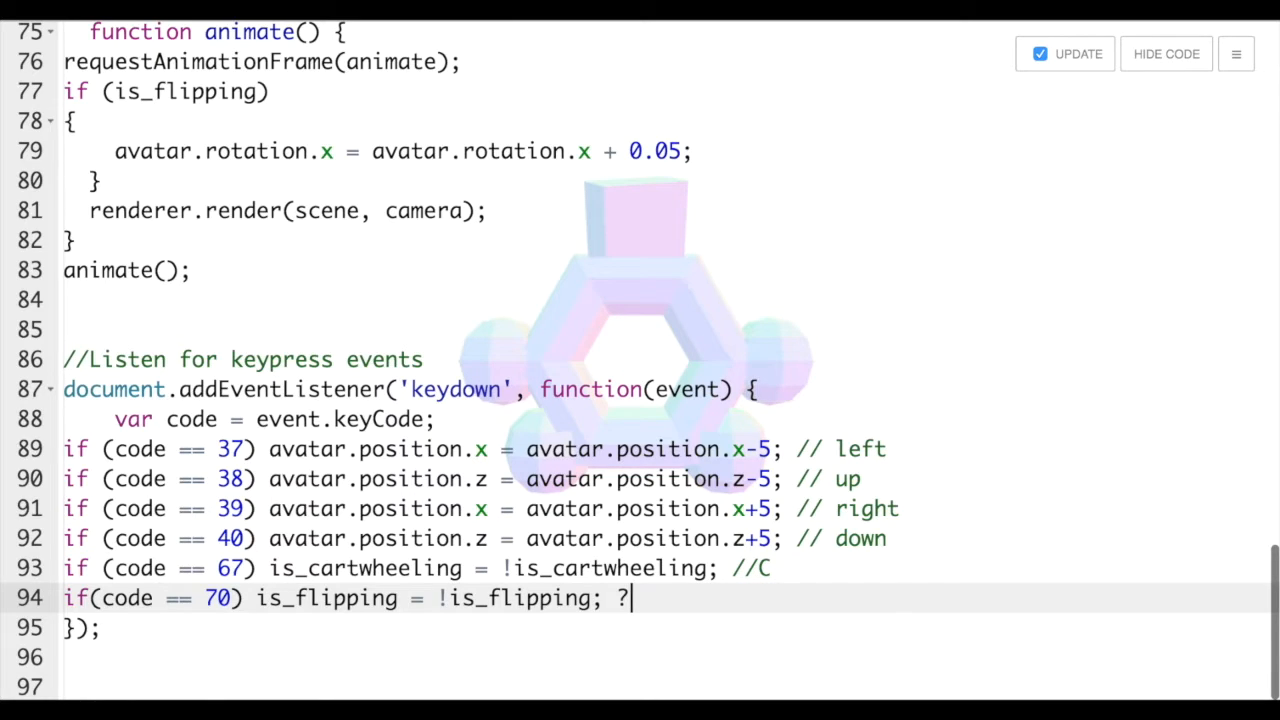
pyautogui.write('//')
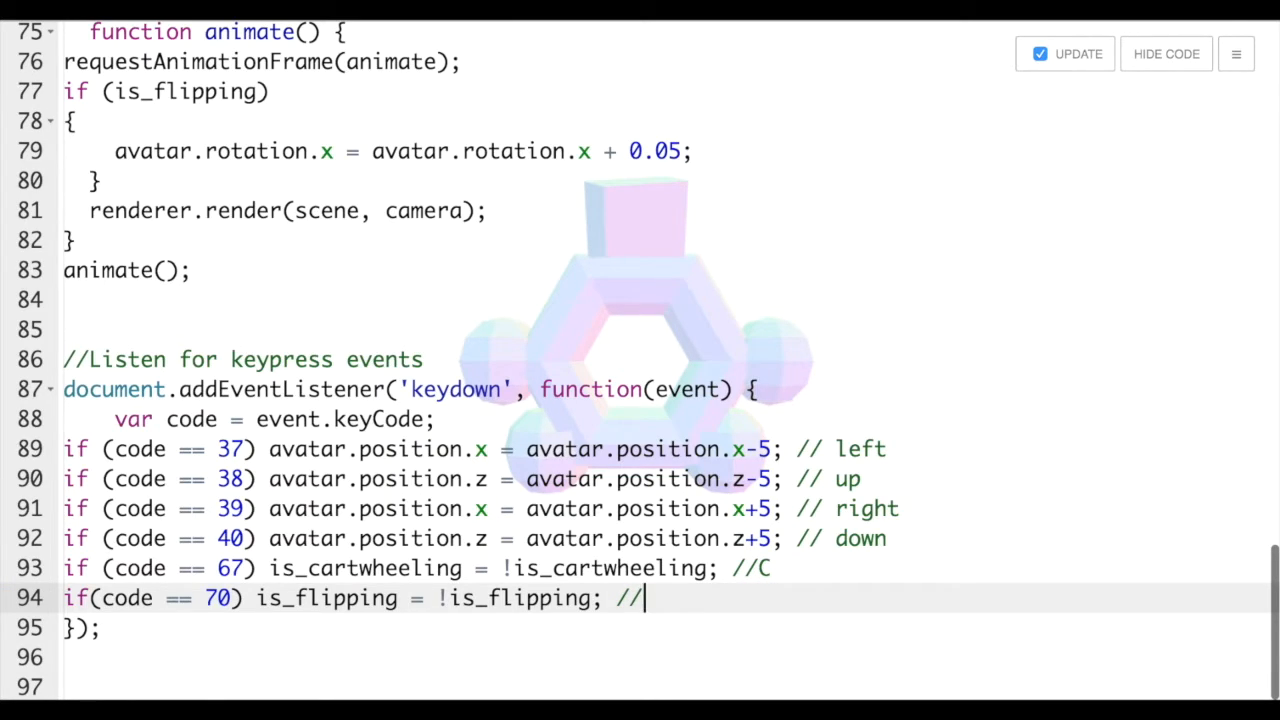
pyautogui.write('F')
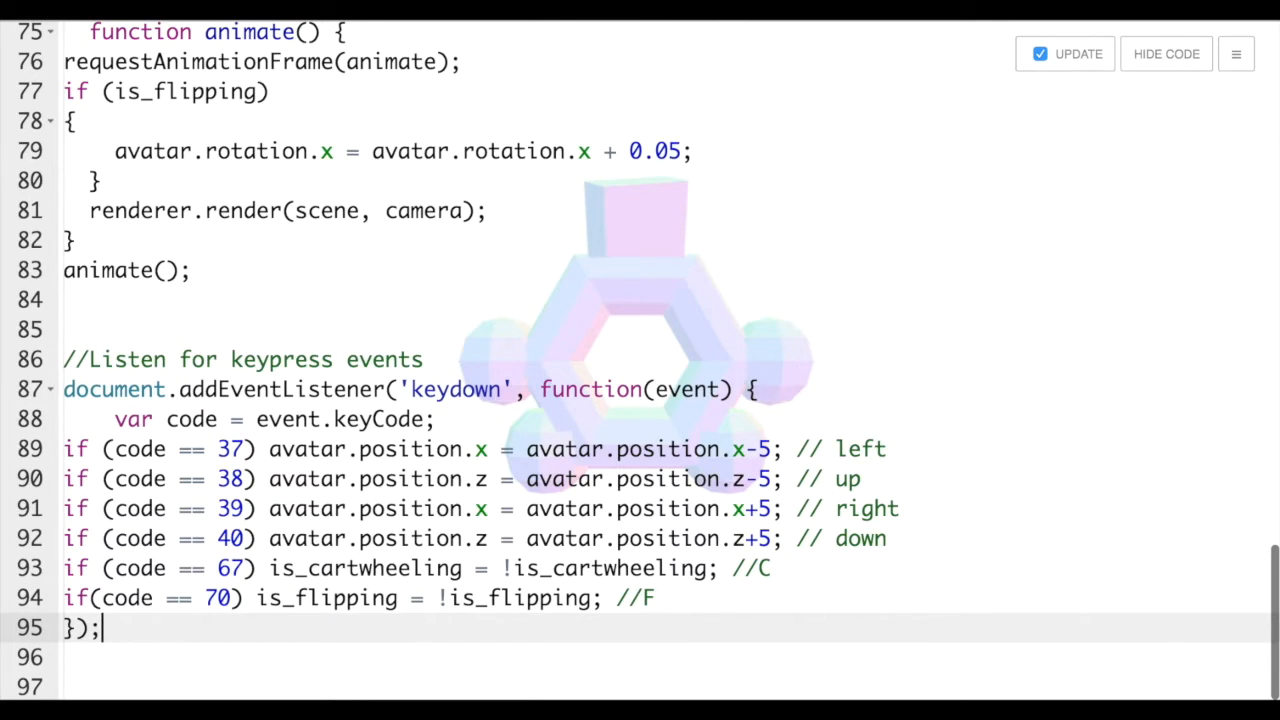
pyautogui.moveTo(1166, 54)
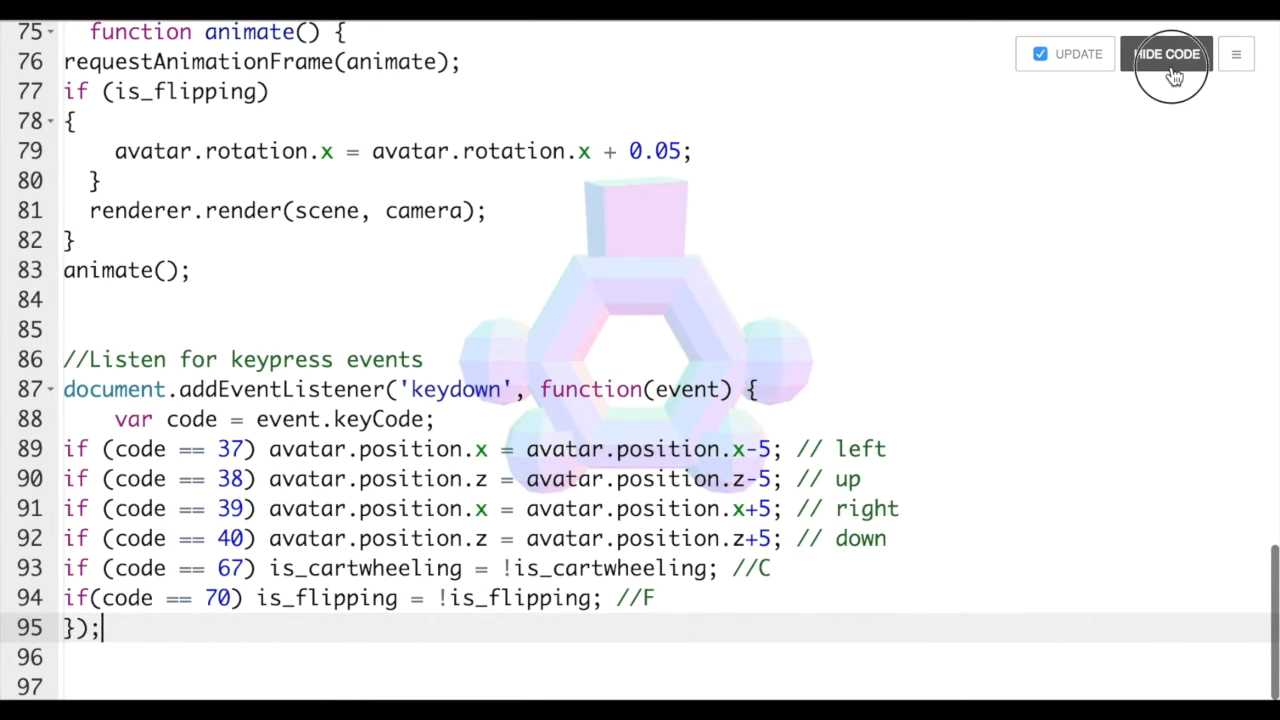
pyautogui.click(1167, 54)
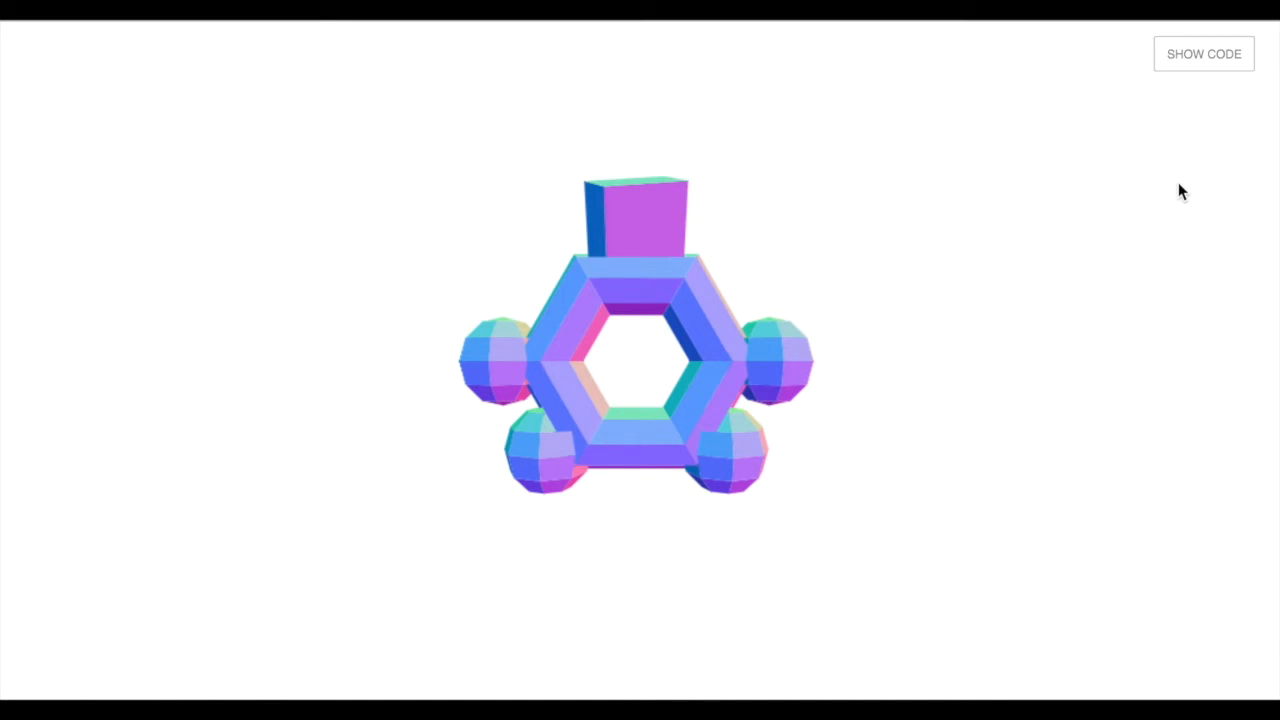